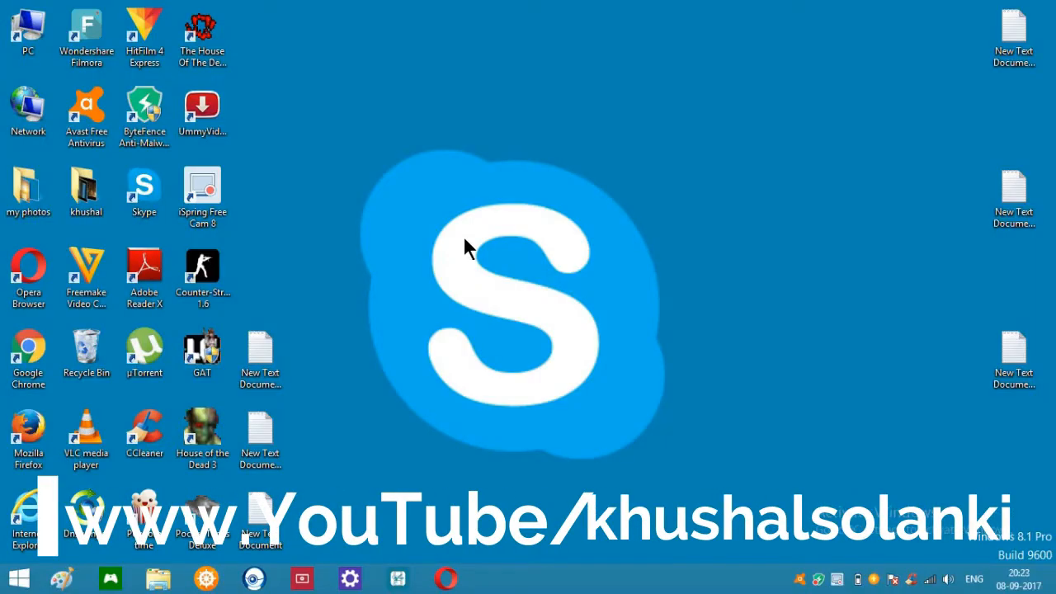
{"action": "mouse_move", "coordinate": [396, 202]}
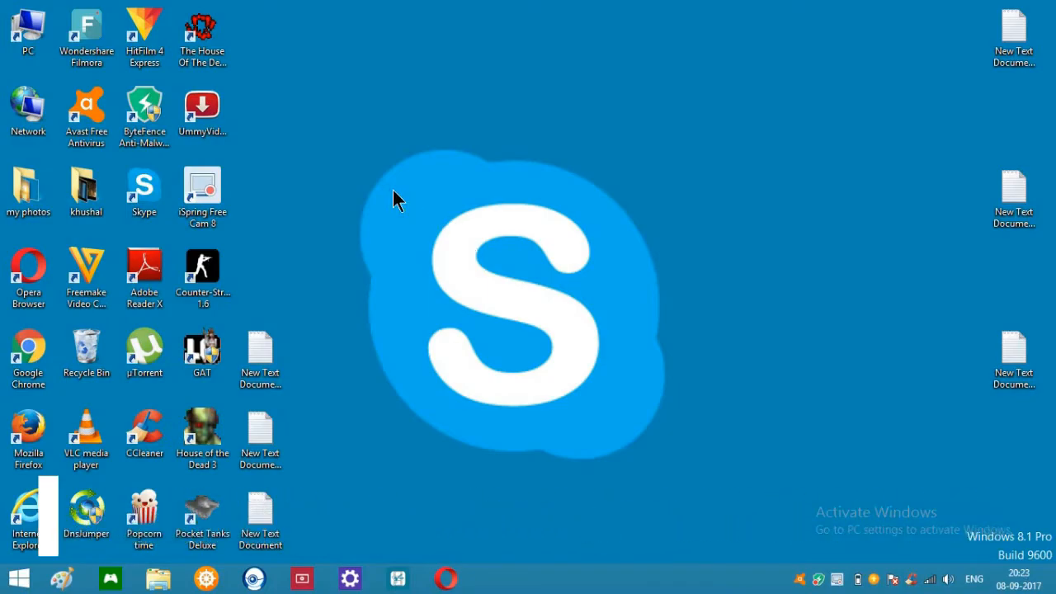
{"action": "mouse_move", "coordinate": [346, 172]}
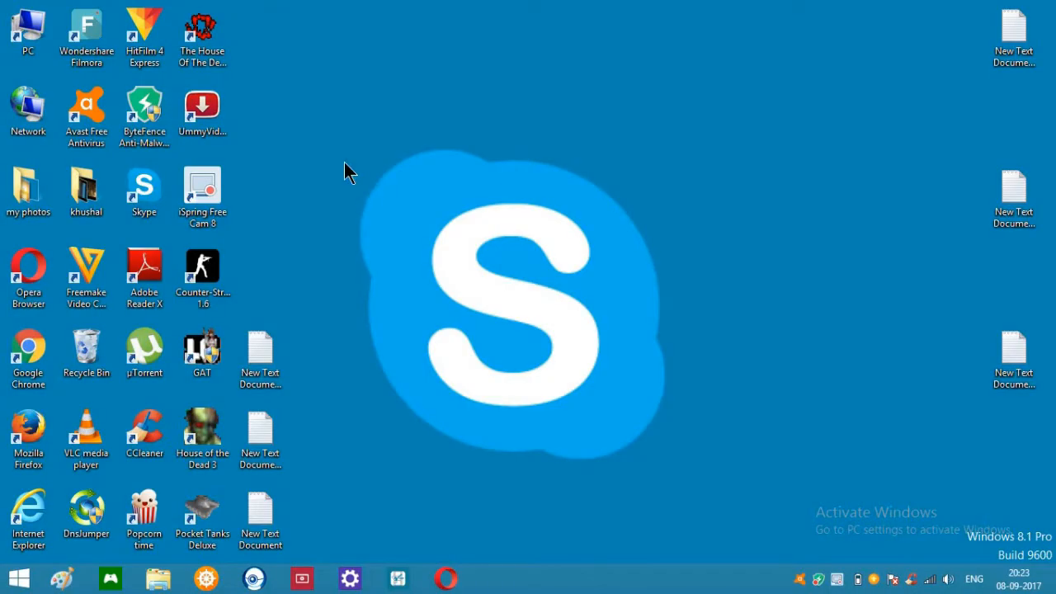
{"action": "mouse_move", "coordinate": [333, 151]}
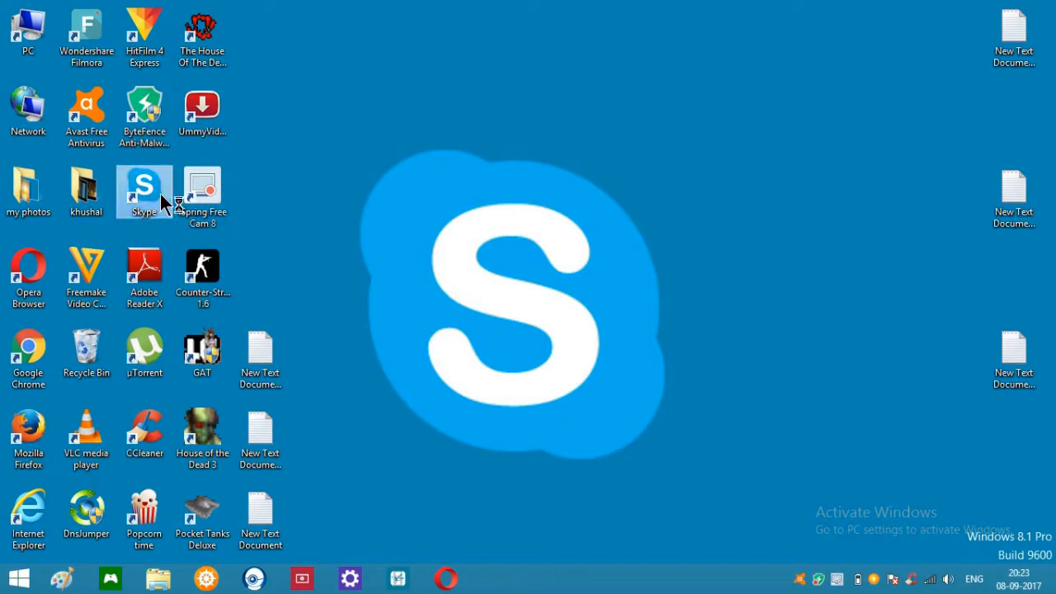
Launch Skype from the desktop and briefly open then close the Help menu
{"action": "double_click", "coordinate": [144, 190]}
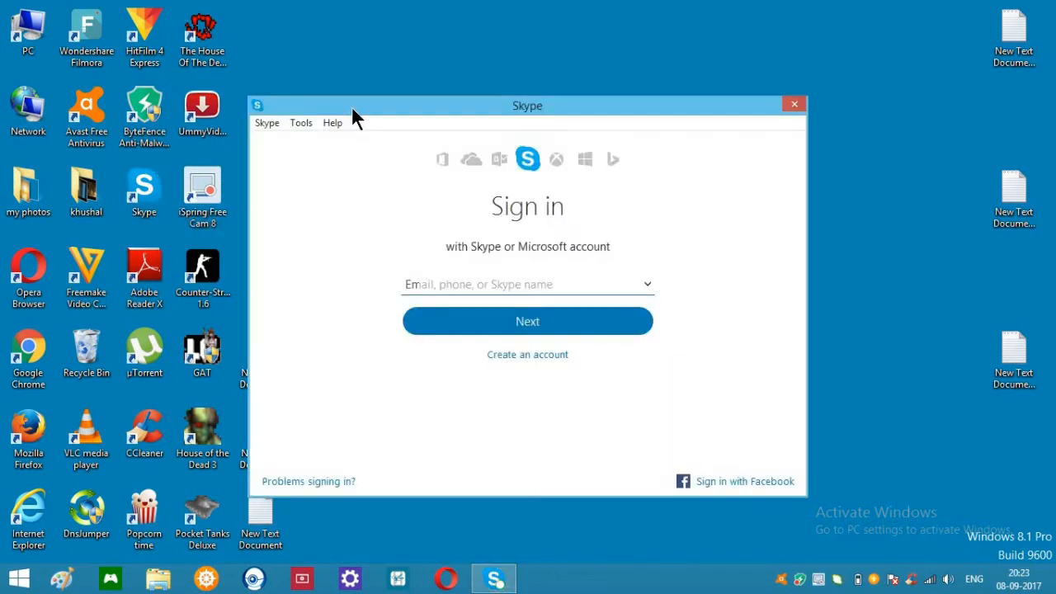
{"action": "left_click", "coordinate": [435, 109]}
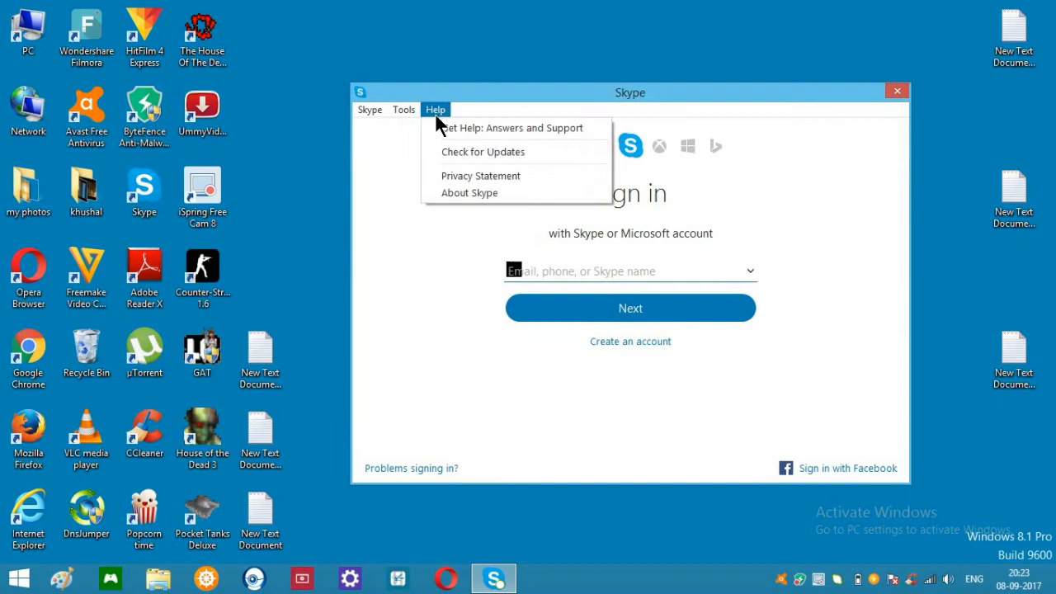
{"action": "left_click", "coordinate": [470, 192]}
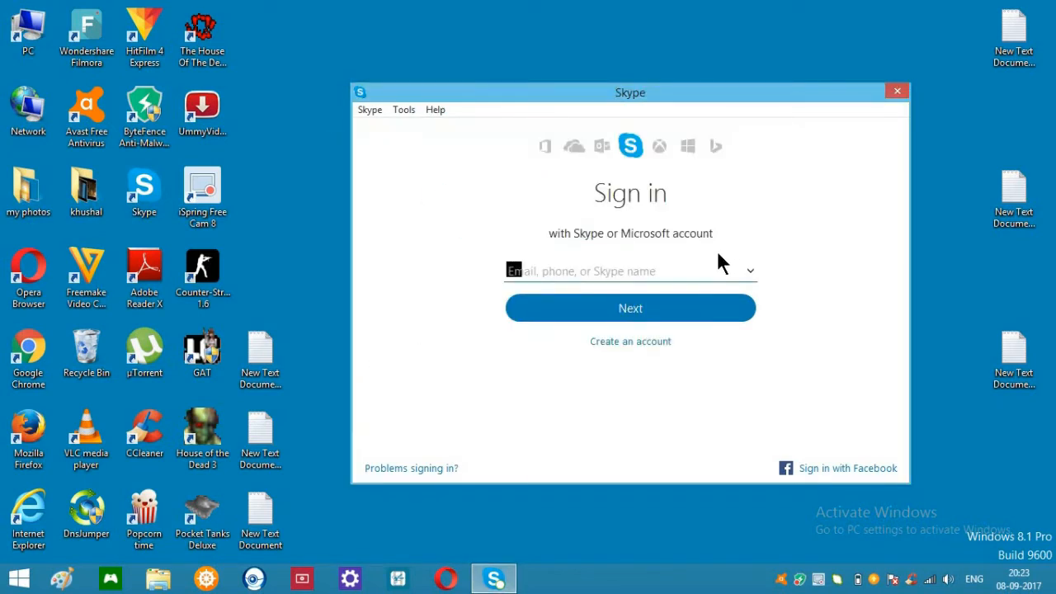
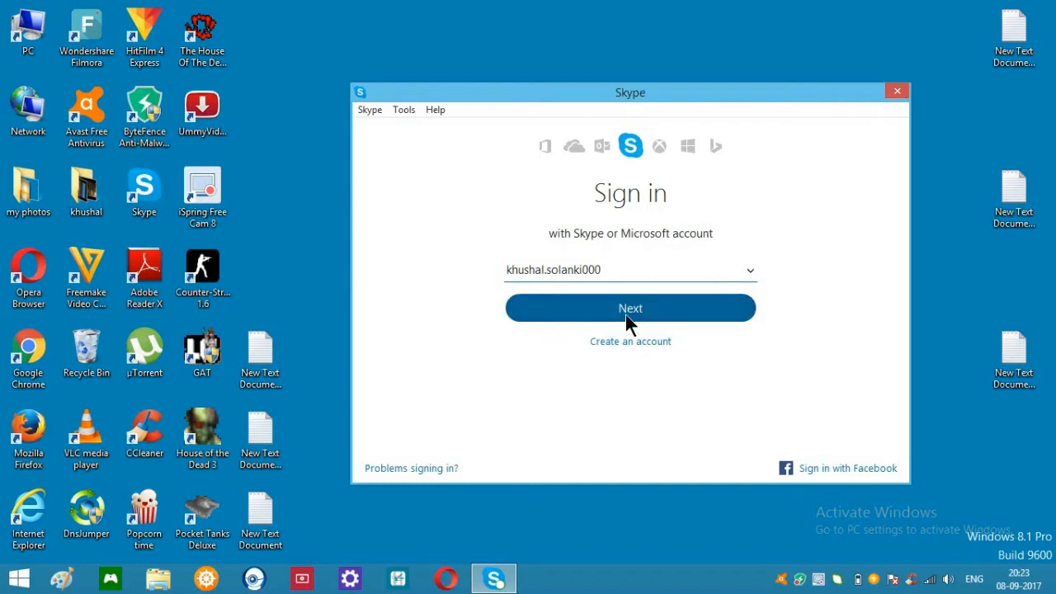
{"action": "left_click", "coordinate": [629, 308]}
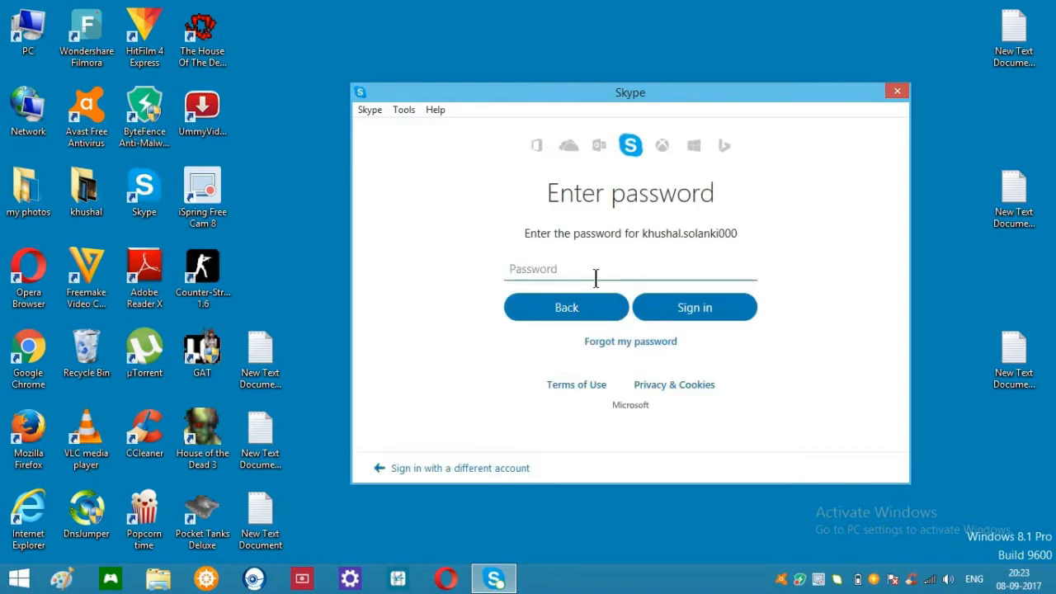
{"action": "type", "text": "password"}
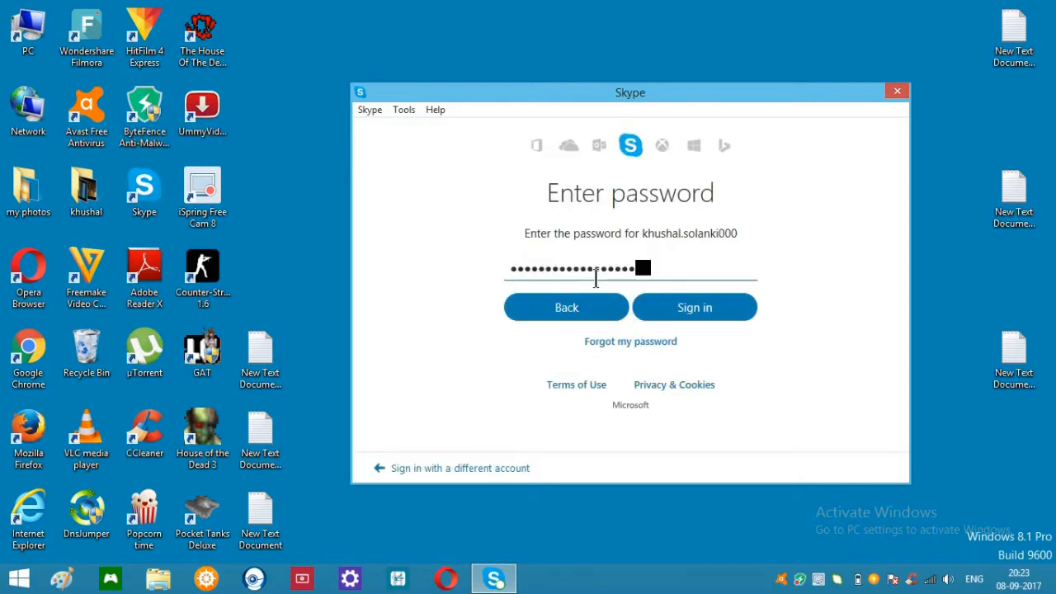
{"action": "mouse_move", "coordinate": [695, 307]}
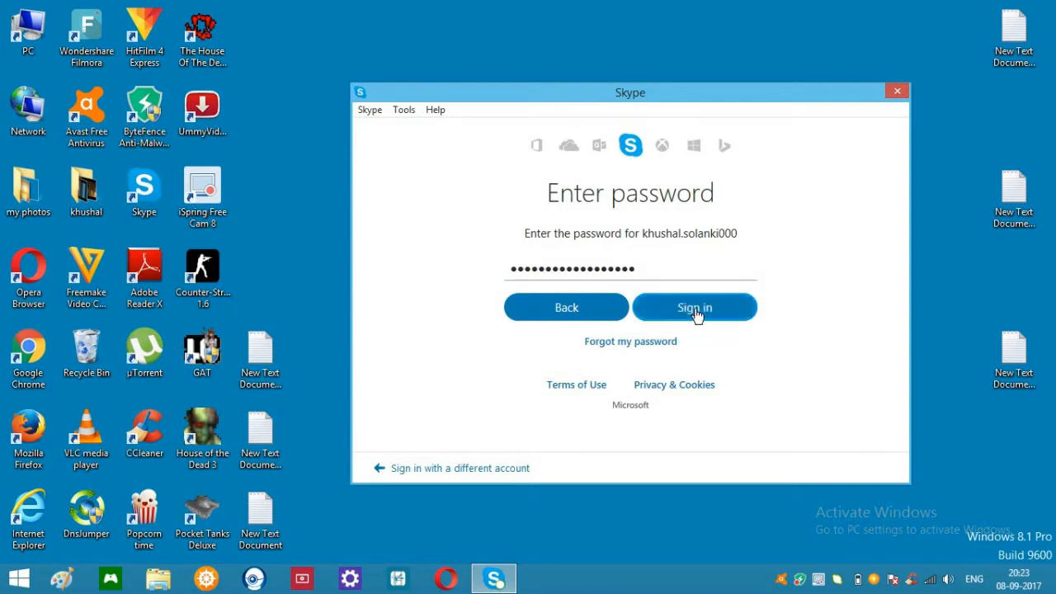
{"action": "left_click", "coordinate": [695, 307]}
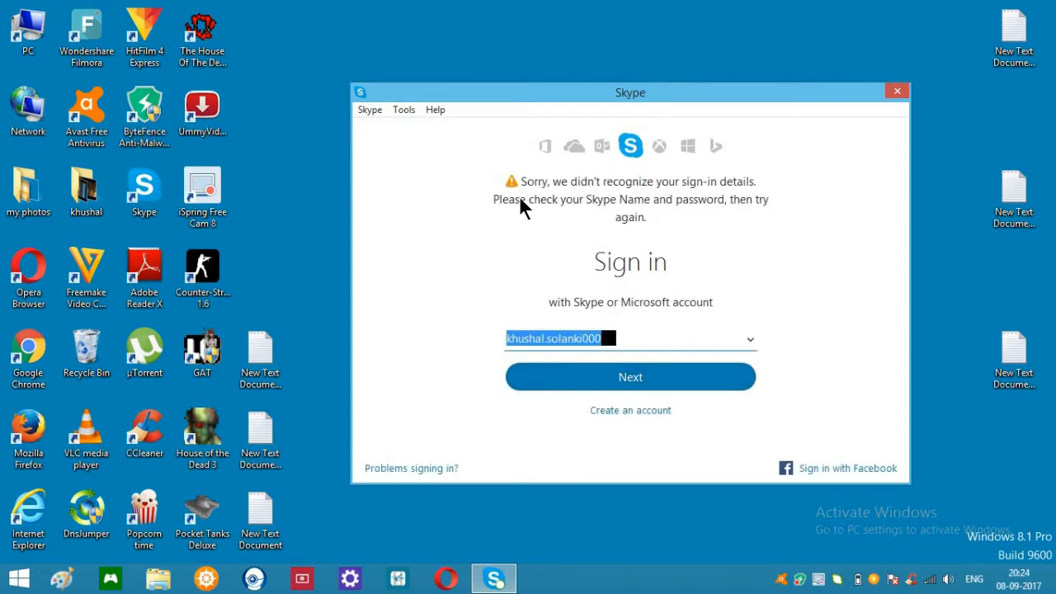
{"action": "mouse_move", "coordinate": [726, 233]}
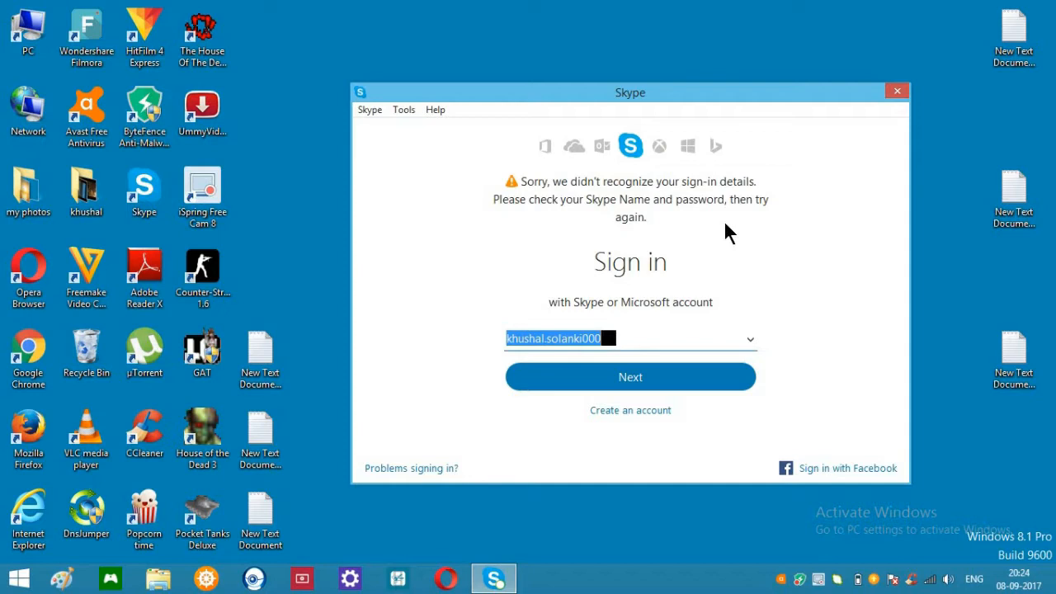
{"action": "mouse_move", "coordinate": [610, 270]}
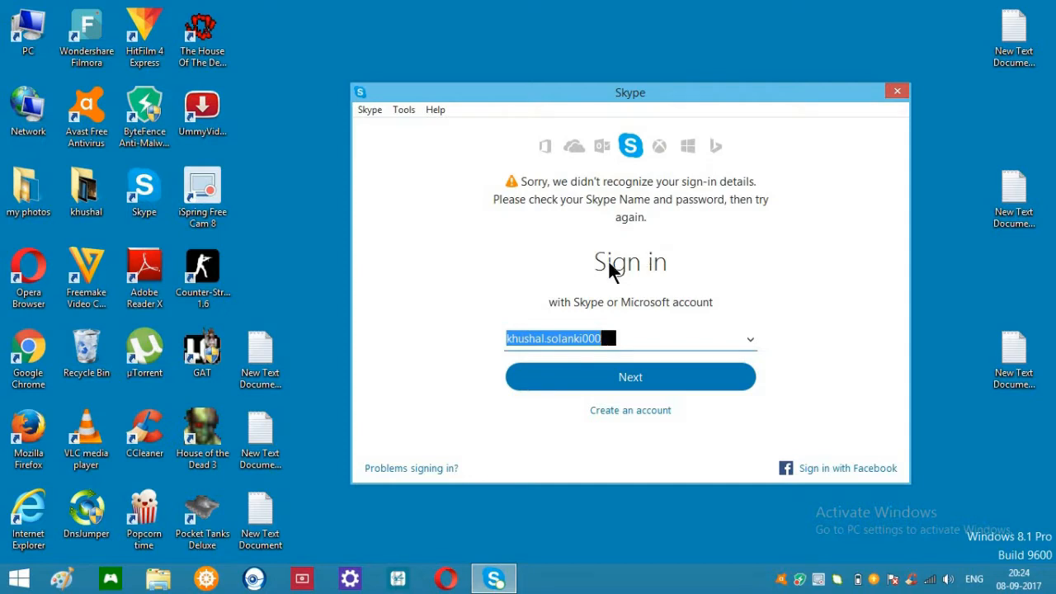
{"action": "mouse_move", "coordinate": [695, 253]}
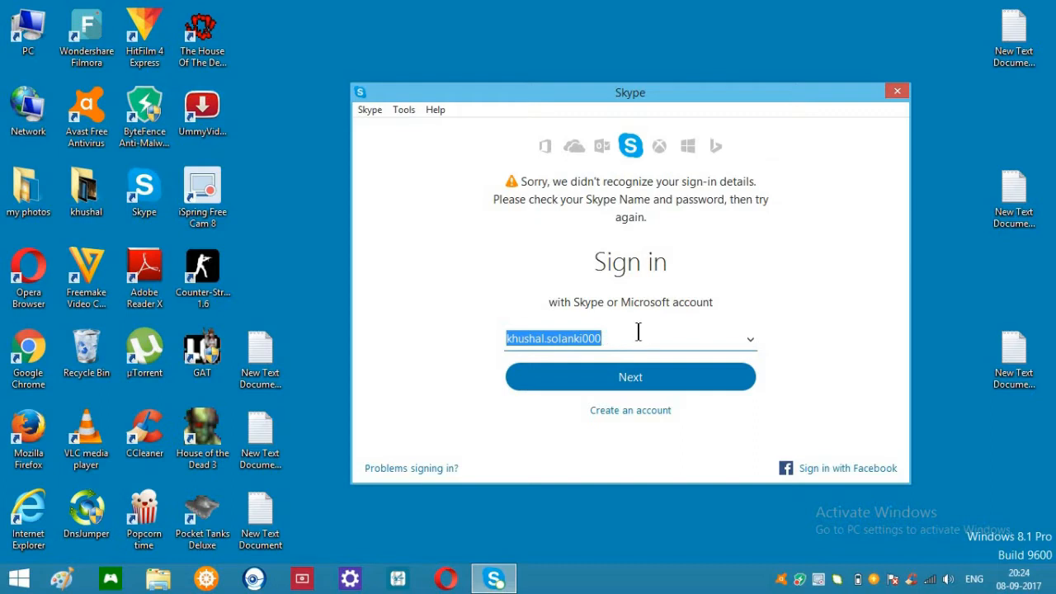
Click into the Skype name field after the unrecognized sign-in details error
{"action": "left_click", "coordinate": [603, 339]}
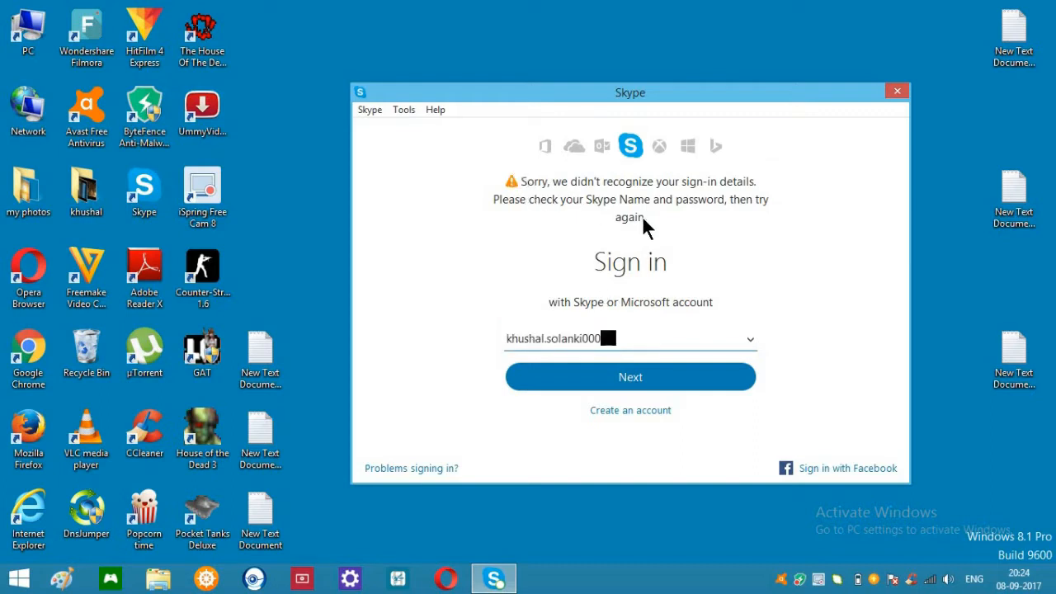
{"action": "mouse_move", "coordinate": [536, 190]}
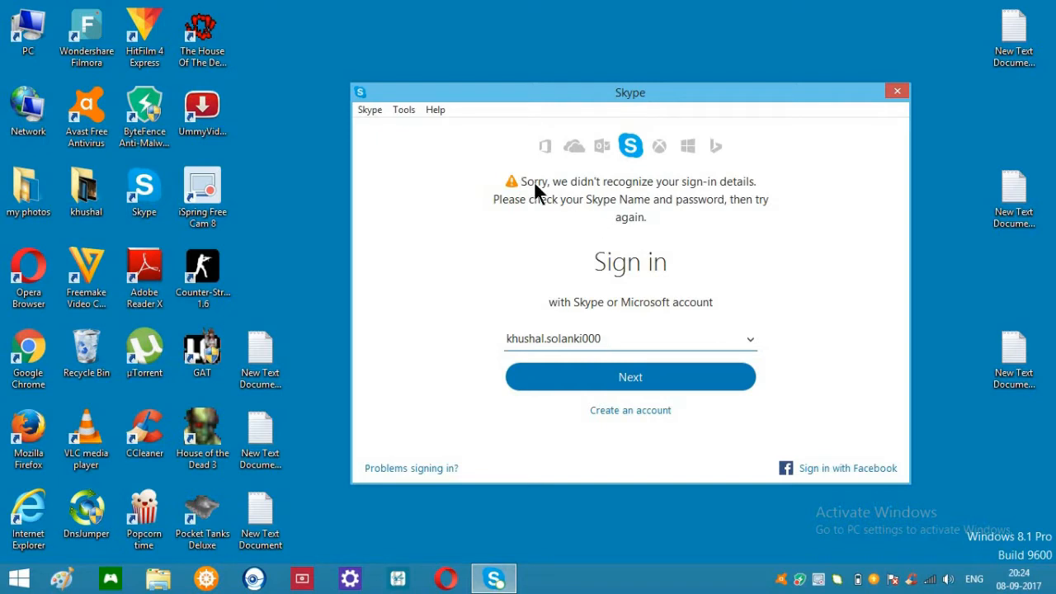
{"action": "mouse_move", "coordinate": [700, 257]}
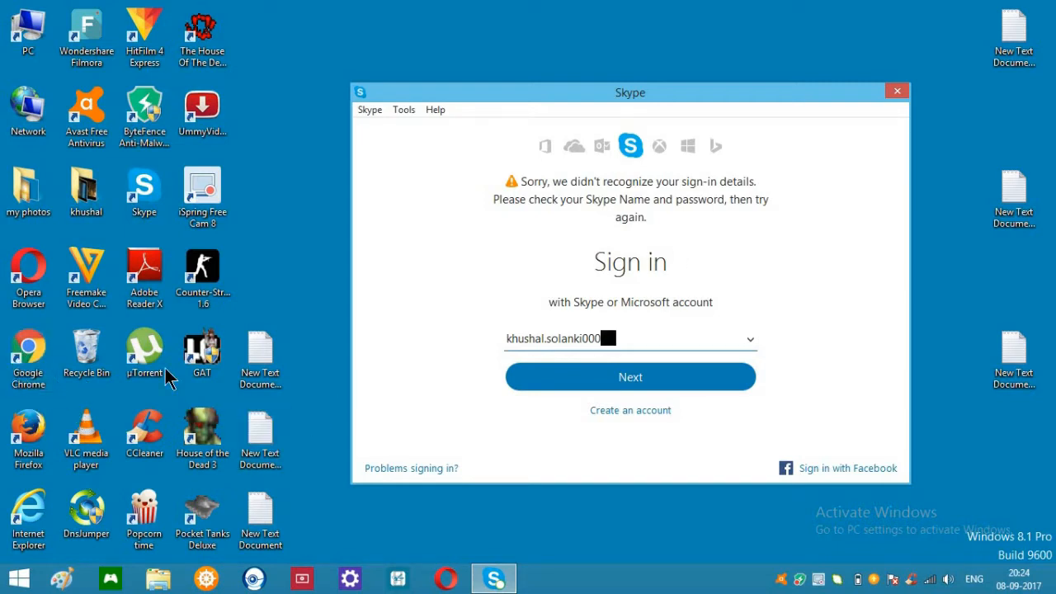
{"action": "mouse_move", "coordinate": [718, 343]}
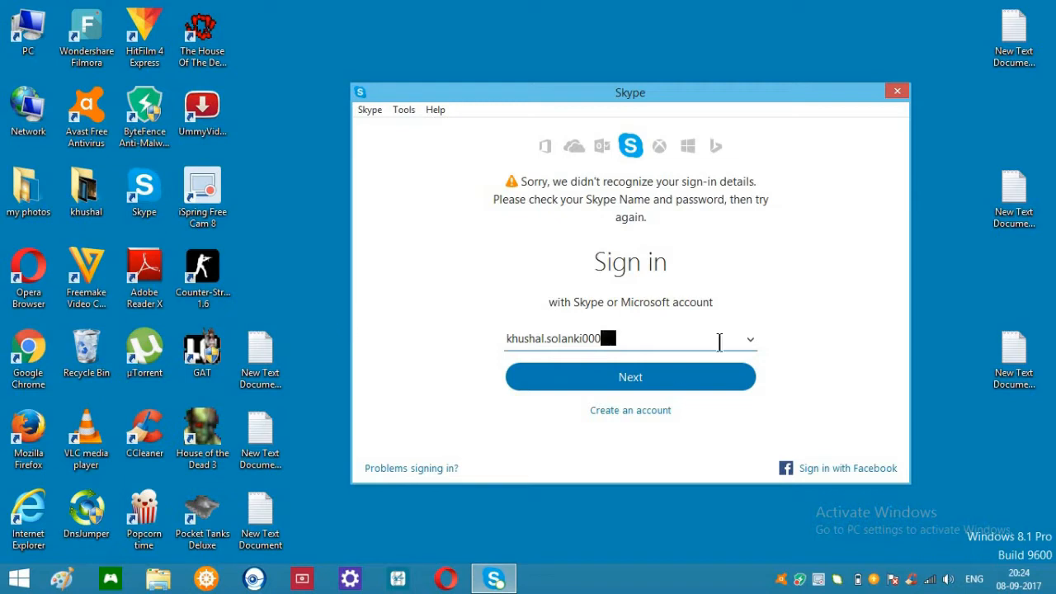
{"action": "mouse_move", "coordinate": [654, 304]}
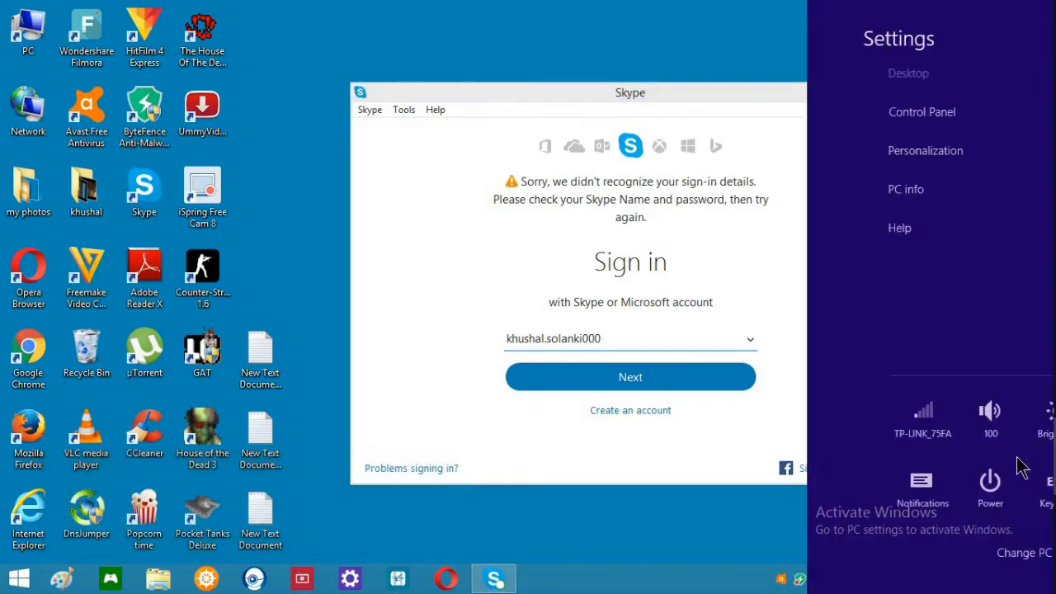
Open Control Panel and launch Internet Options to show Internet Properties
{"action": "left_click", "coordinate": [922, 111]}
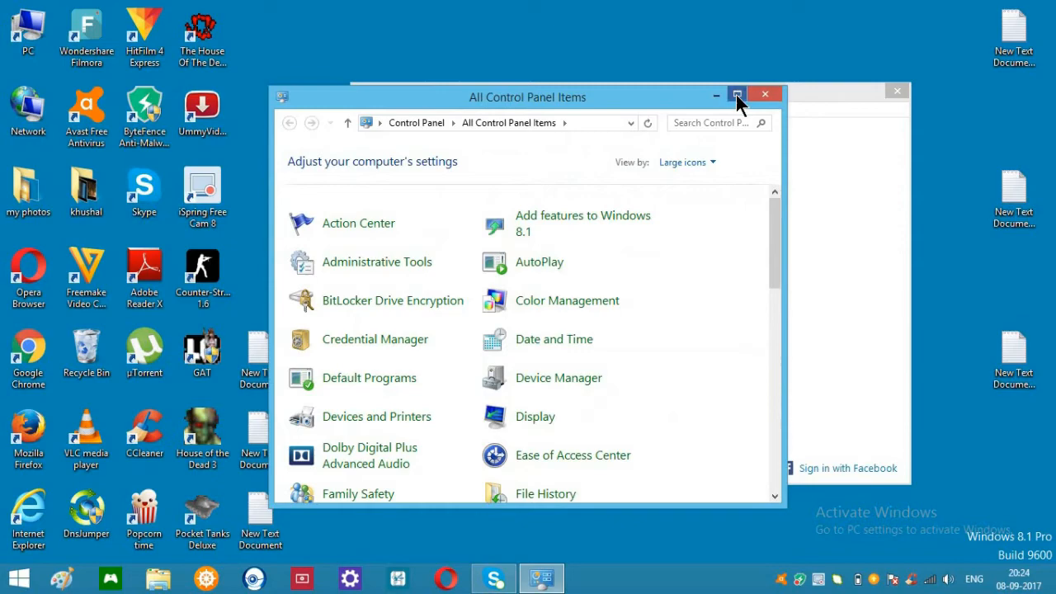
{"action": "left_click", "coordinate": [736, 94]}
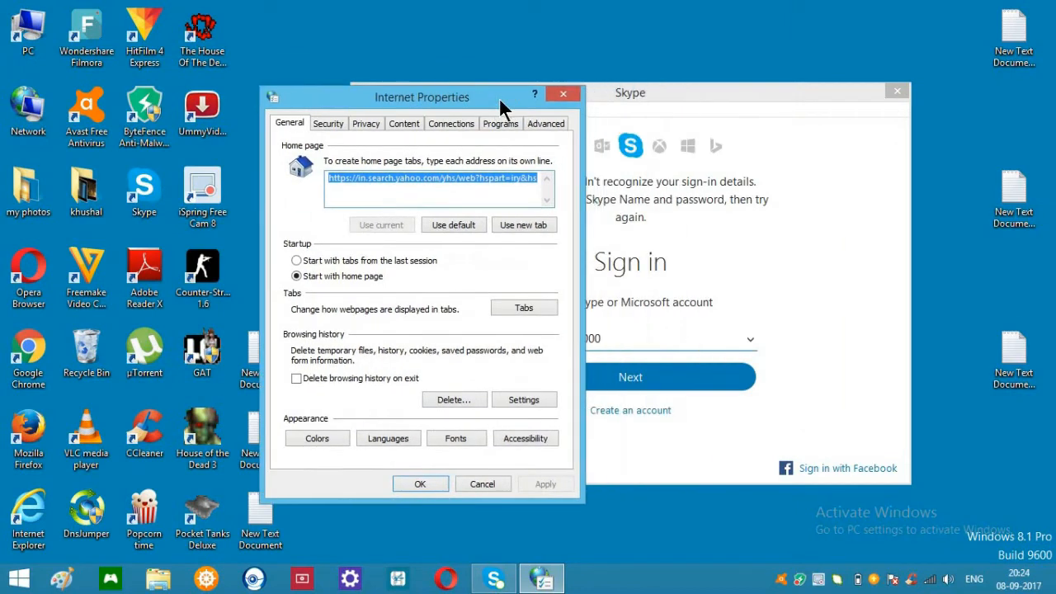
On the Advanced tab, tick Use TLS 1.1 and Use TLS 1.2 under Security
{"action": "left_click", "coordinate": [545, 123]}
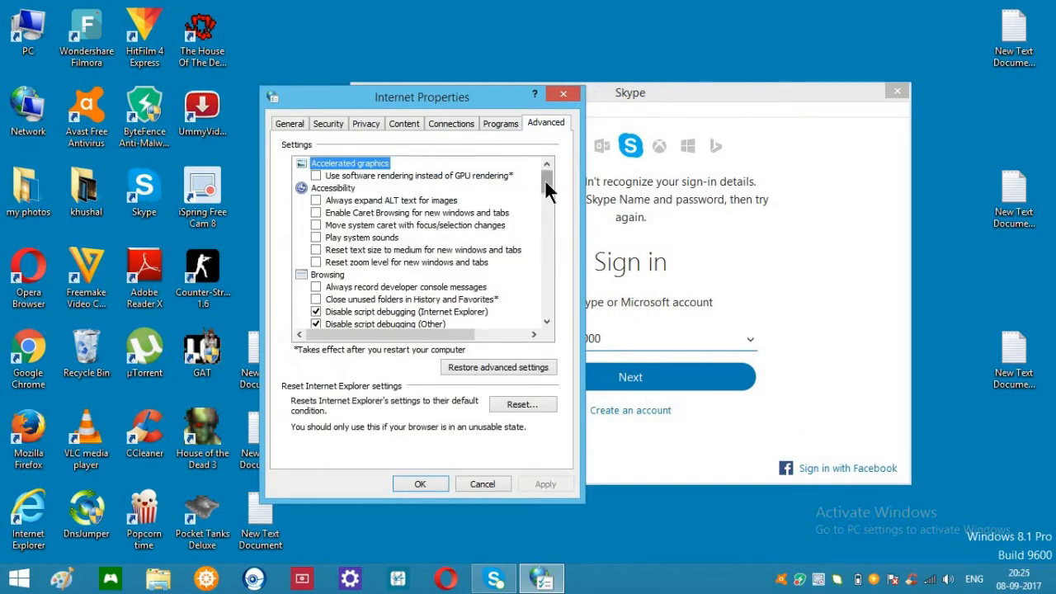
{"action": "scroll", "scroll_direction": "down", "scroll_amount": 3}
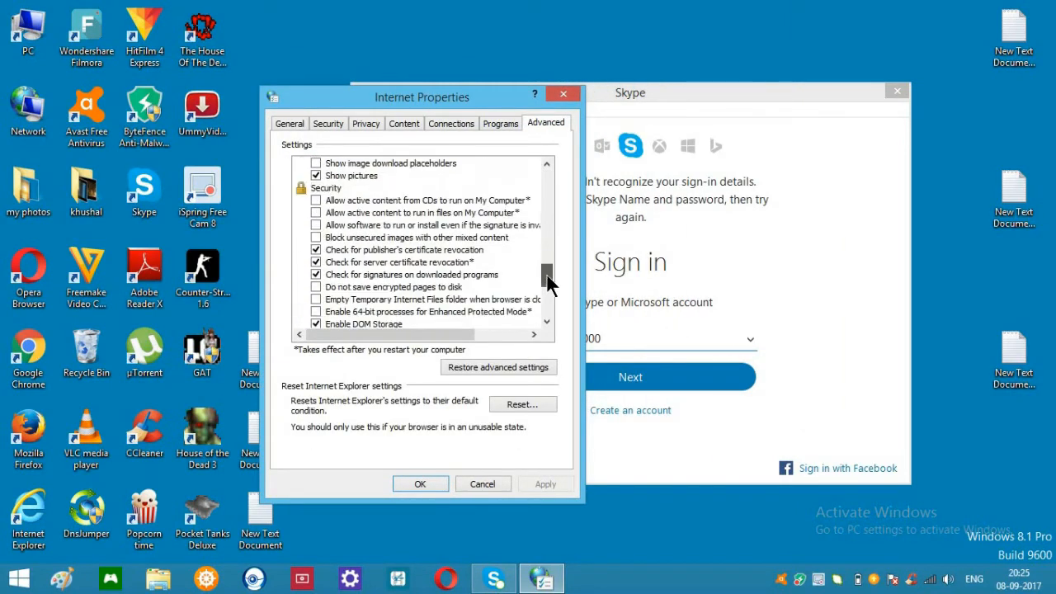
{"action": "scroll", "scroll_direction": "down", "scroll_amount": 3}
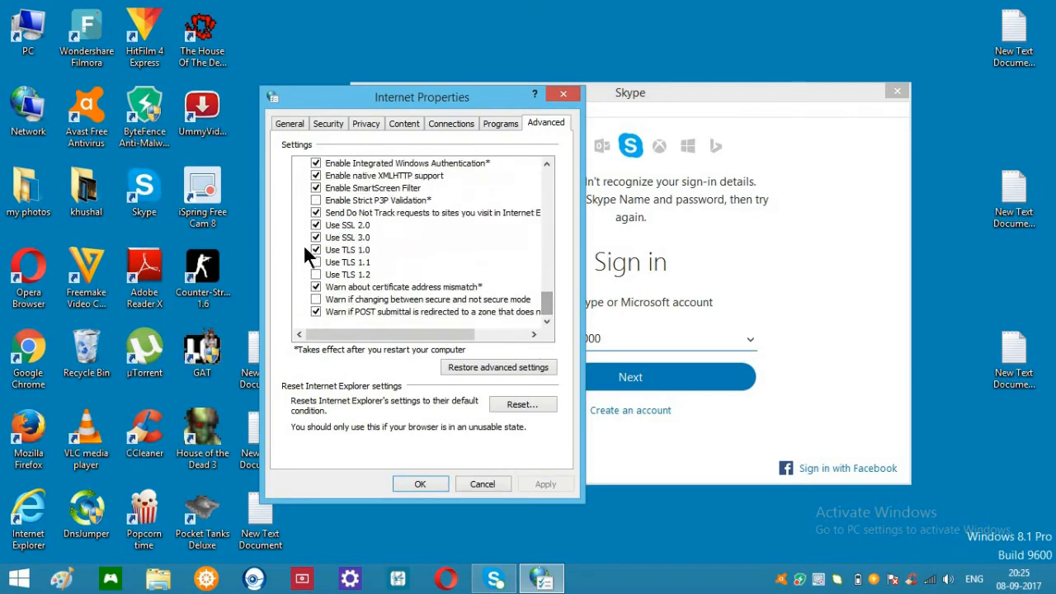
{"action": "left_click", "coordinate": [347, 261]}
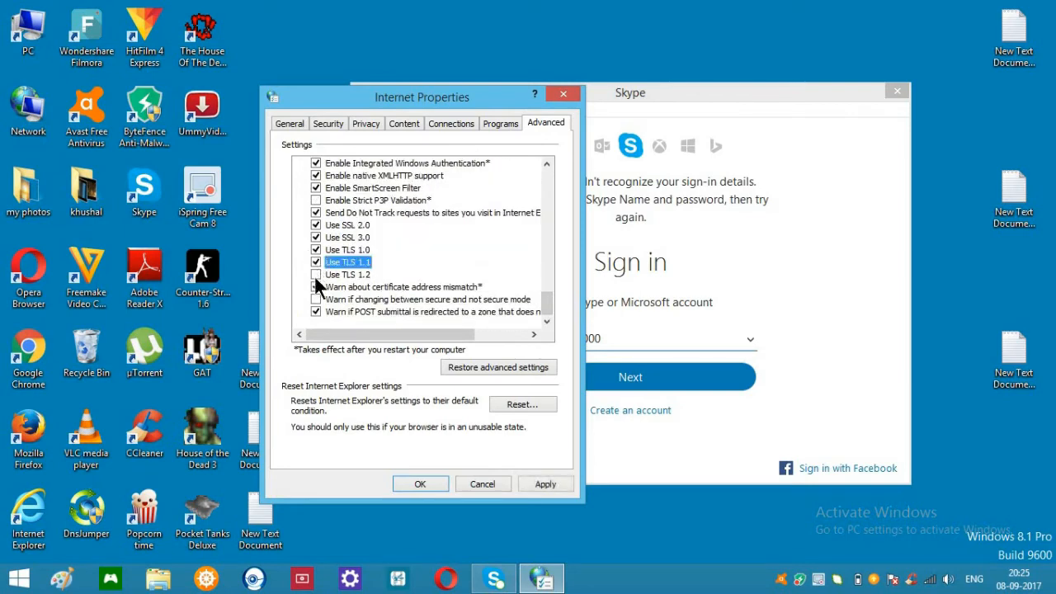
{"action": "left_click", "coordinate": [316, 274]}
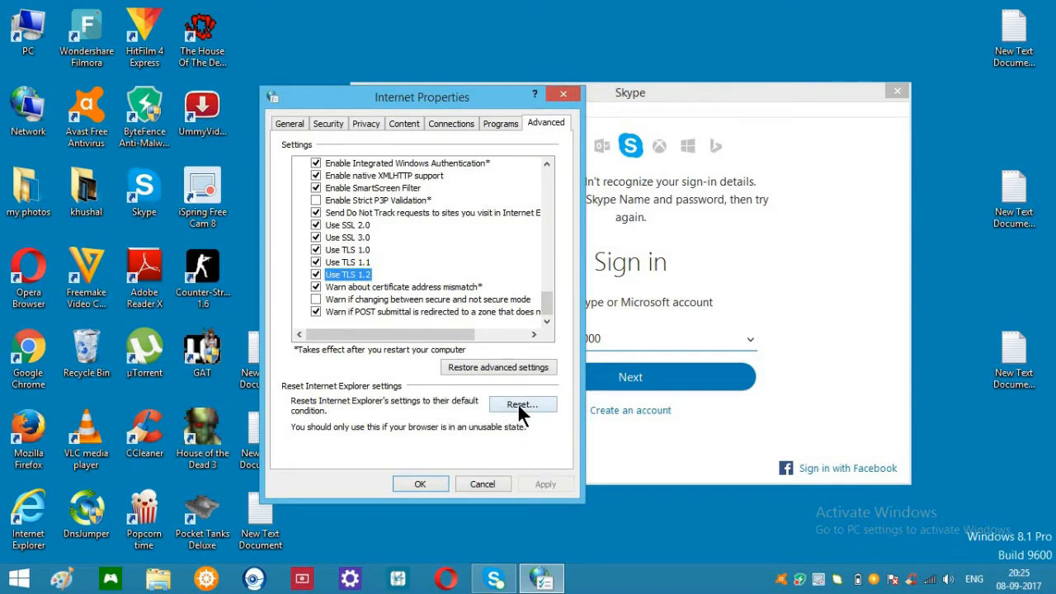
{"action": "mouse_move", "coordinate": [528, 412]}
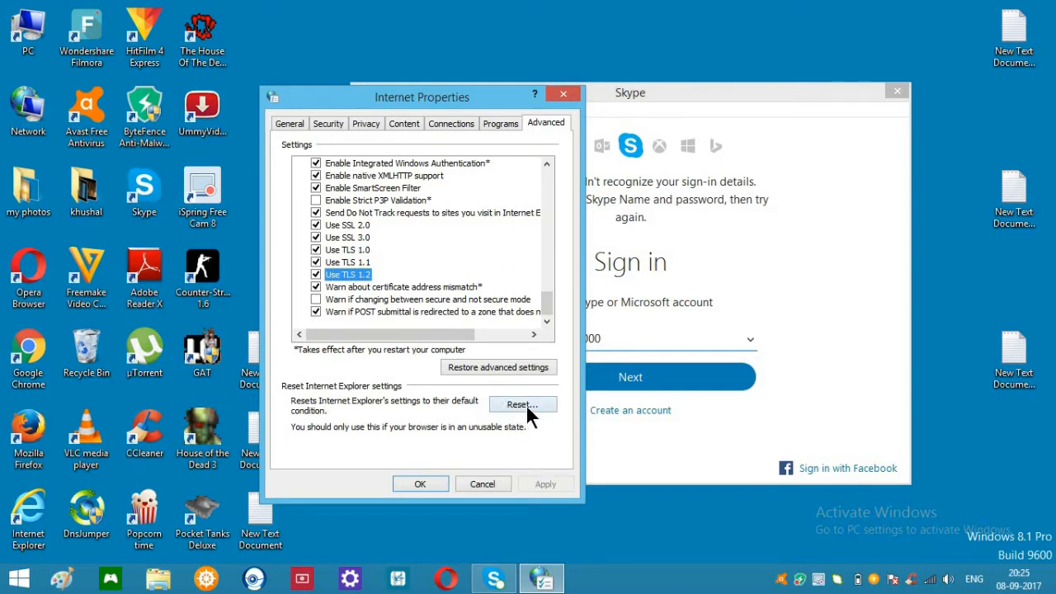
Reset Internet Explorer settings with Delete personal settings ticked
{"action": "left_click", "coordinate": [518, 405]}
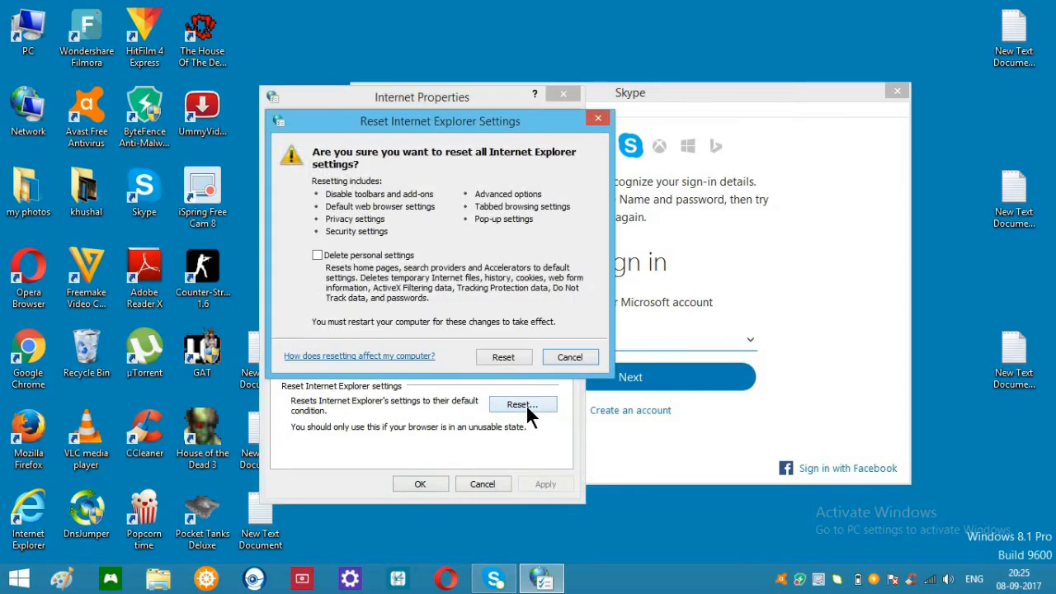
{"action": "mouse_move", "coordinate": [317, 258]}
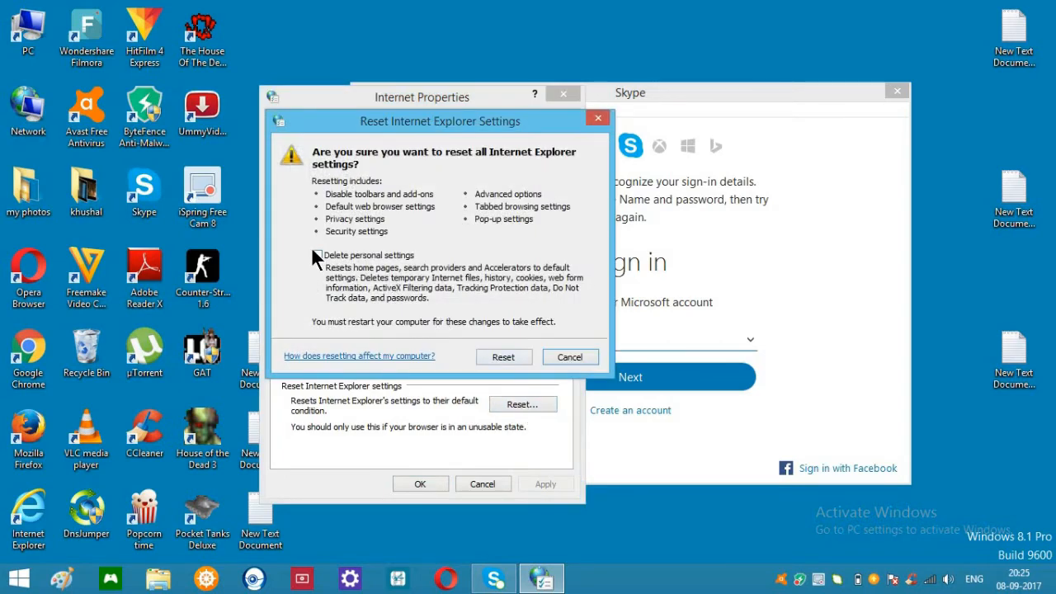
{"action": "left_click", "coordinate": [317, 254]}
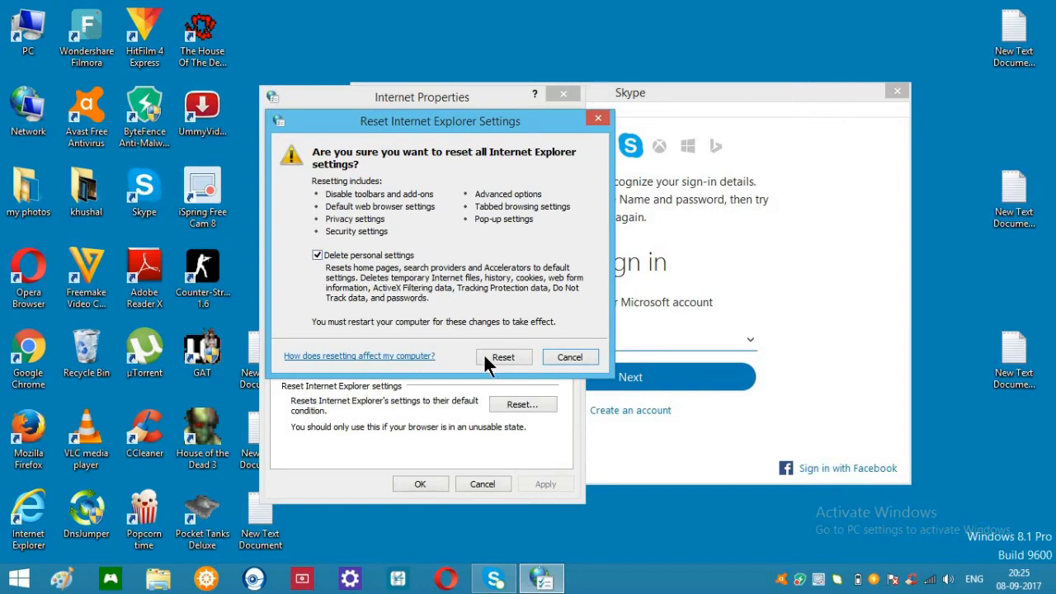
{"action": "left_click", "coordinate": [504, 356]}
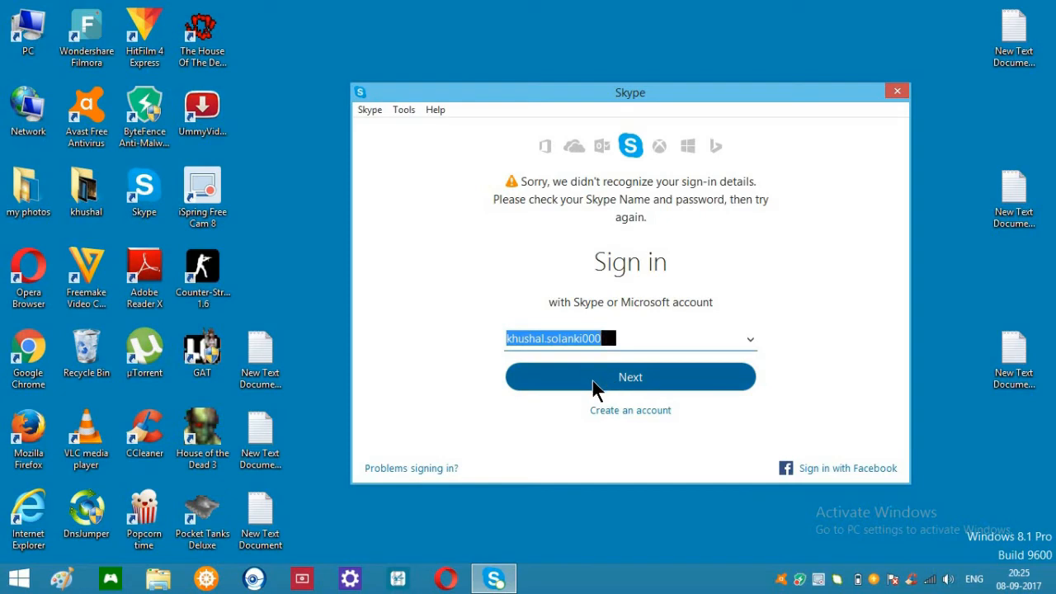
Retry signing in to Skype with the same account and password
{"action": "left_click", "coordinate": [629, 377]}
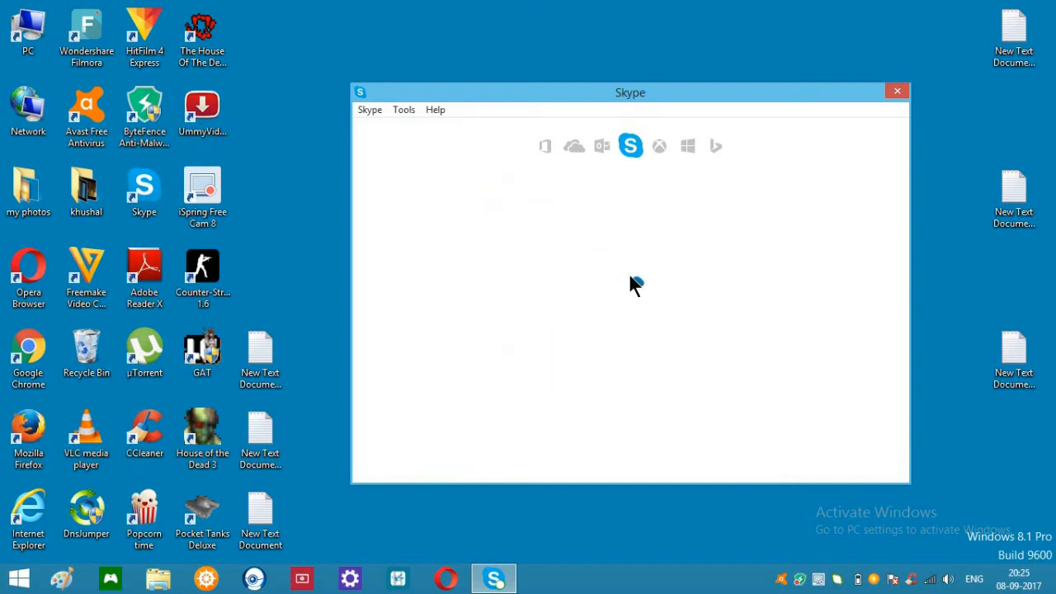
{"action": "mouse_move", "coordinate": [631, 280]}
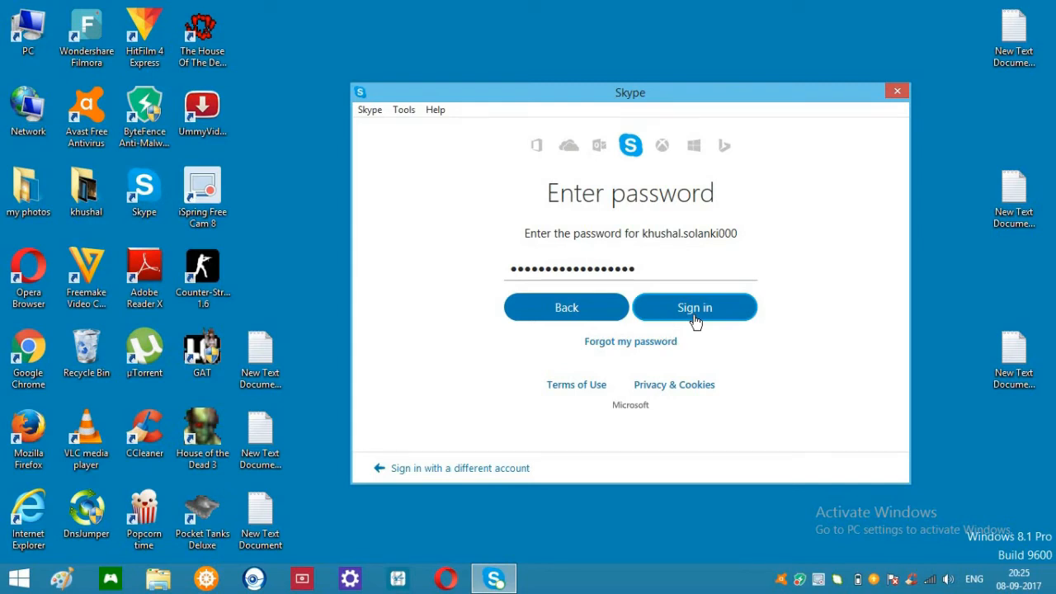
{"action": "left_click", "coordinate": [694, 307]}
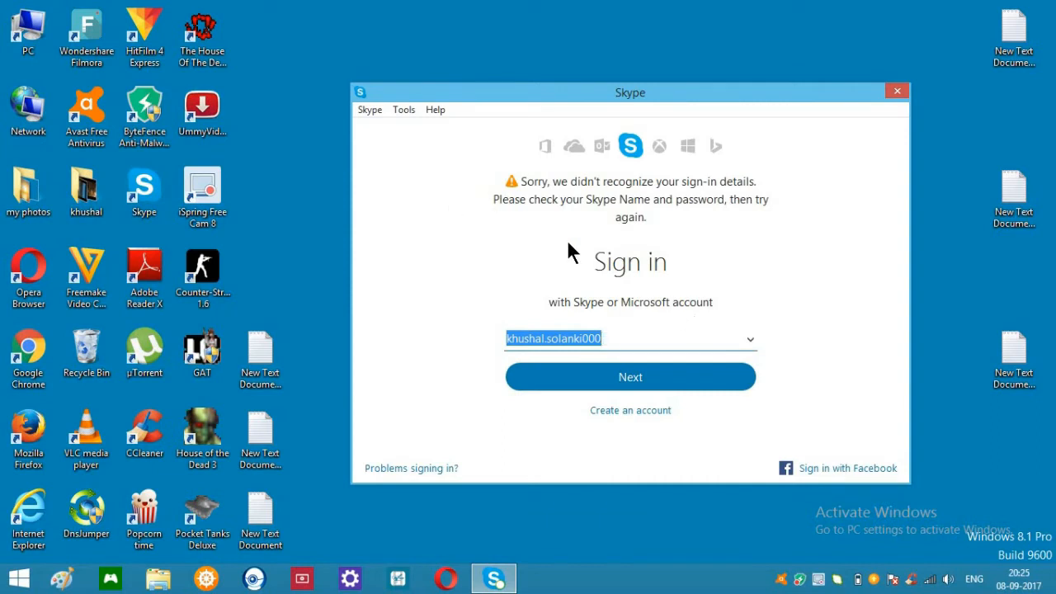
{"action": "mouse_move", "coordinate": [846, 581]}
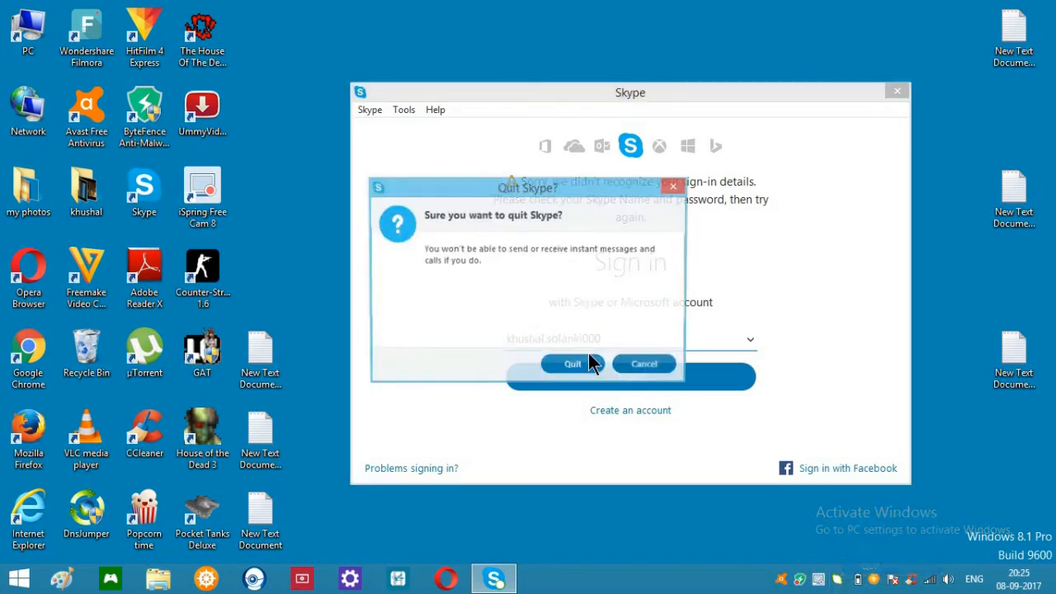
Confirm Quit in the Quit Skype? dialog
{"action": "left_click", "coordinate": [572, 364]}
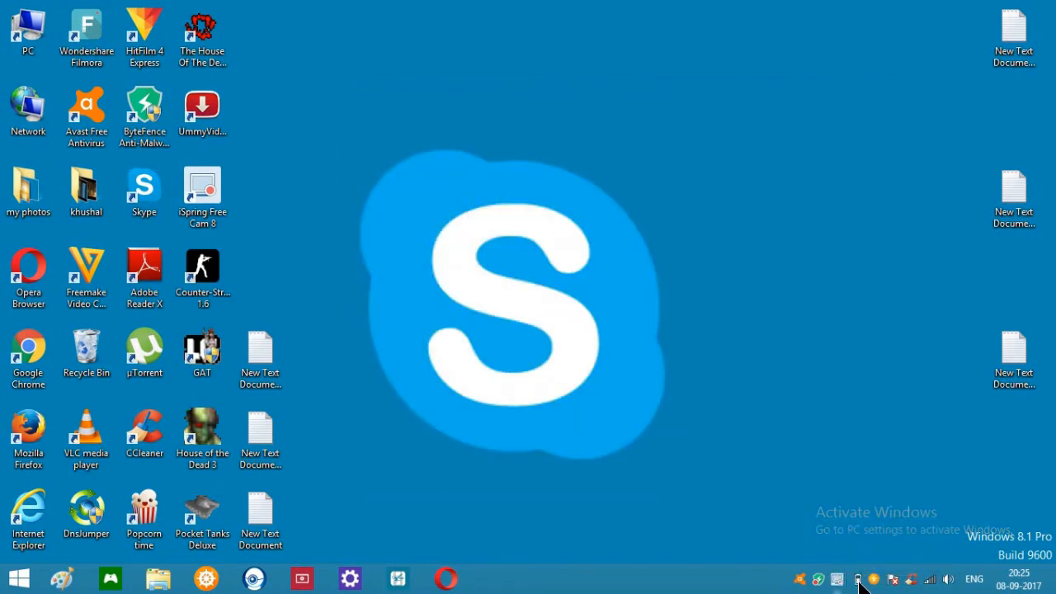
{"action": "mouse_move", "coordinate": [503, 322]}
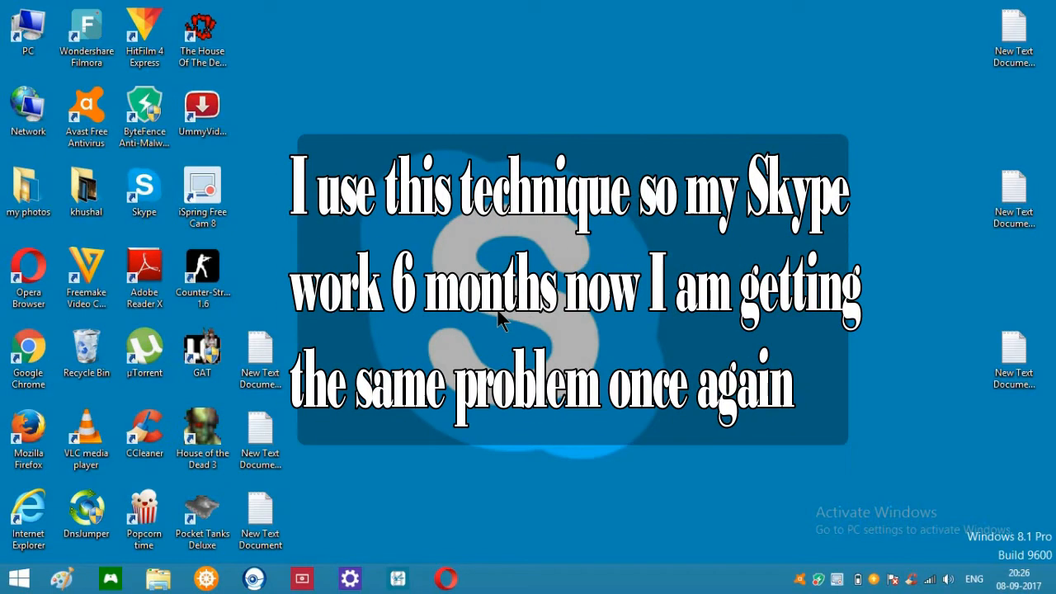
{"action": "mouse_move", "coordinate": [336, 172]}
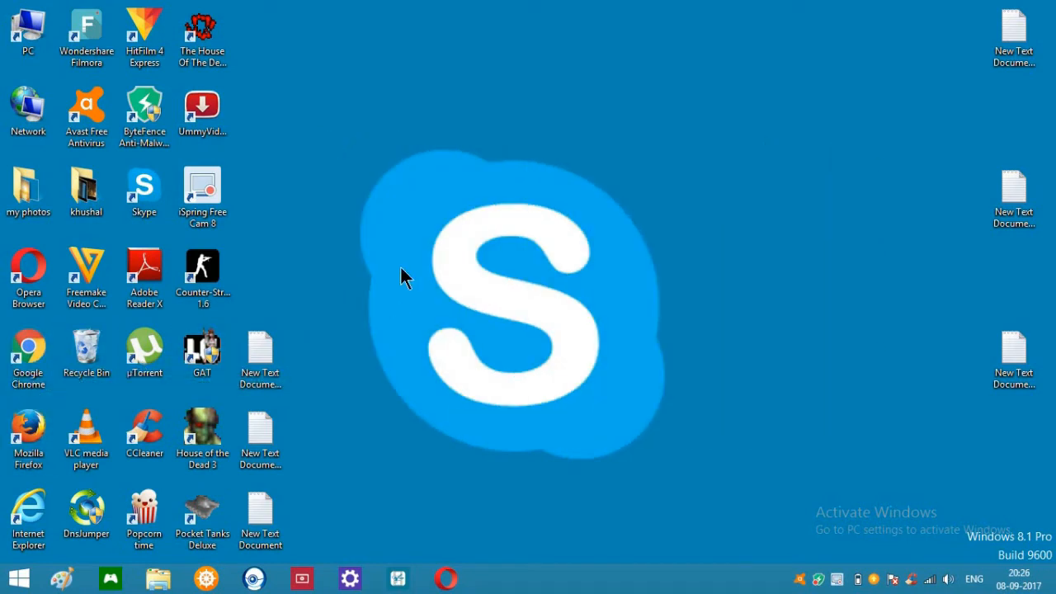
{"action": "mouse_move", "coordinate": [346, 249]}
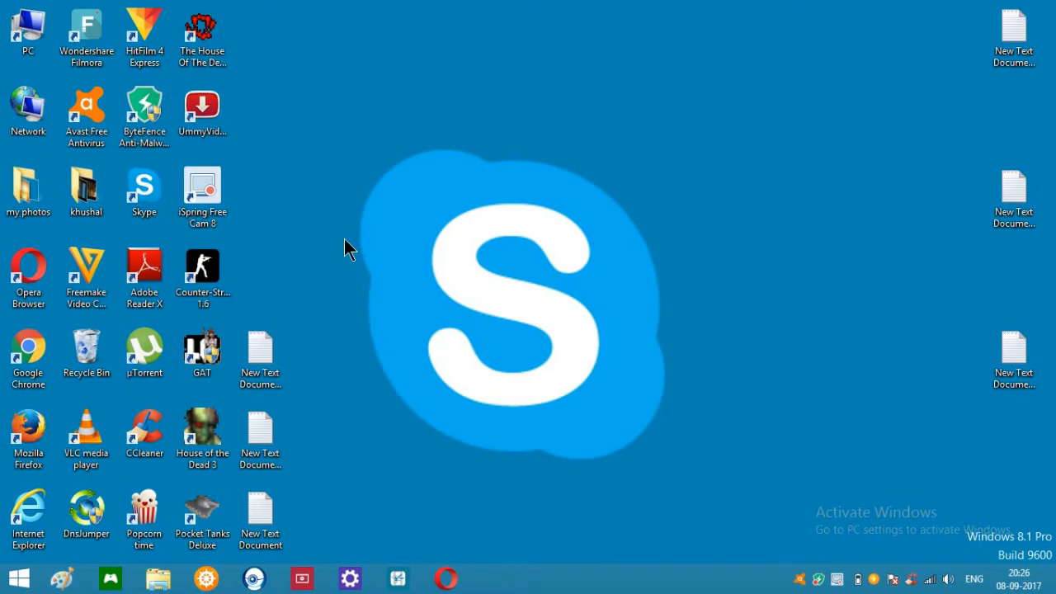
{"action": "mouse_move", "coordinate": [312, 122]}
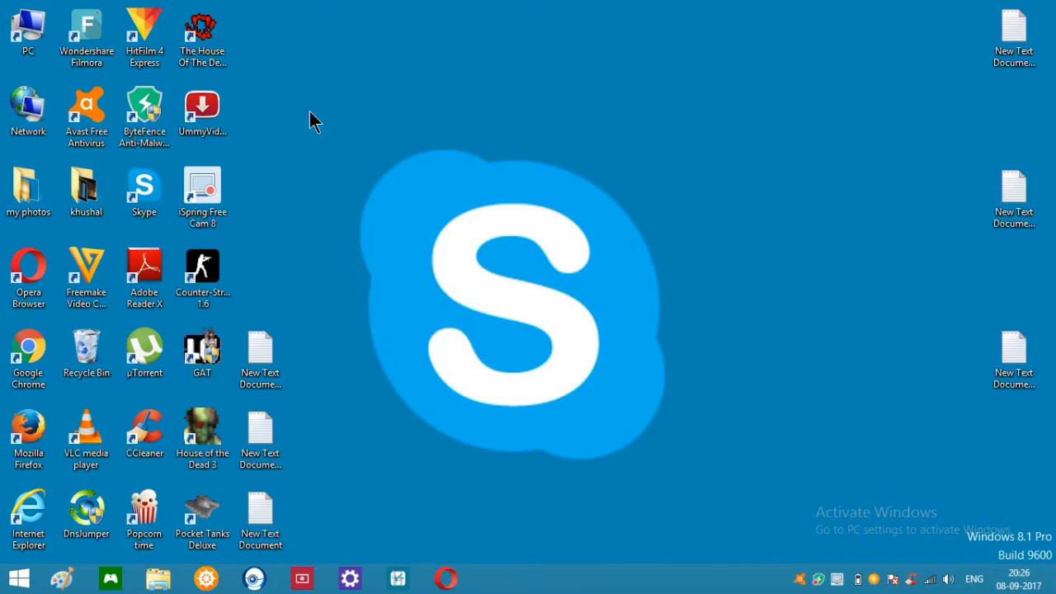
{"action": "mouse_move", "coordinate": [325, 147]}
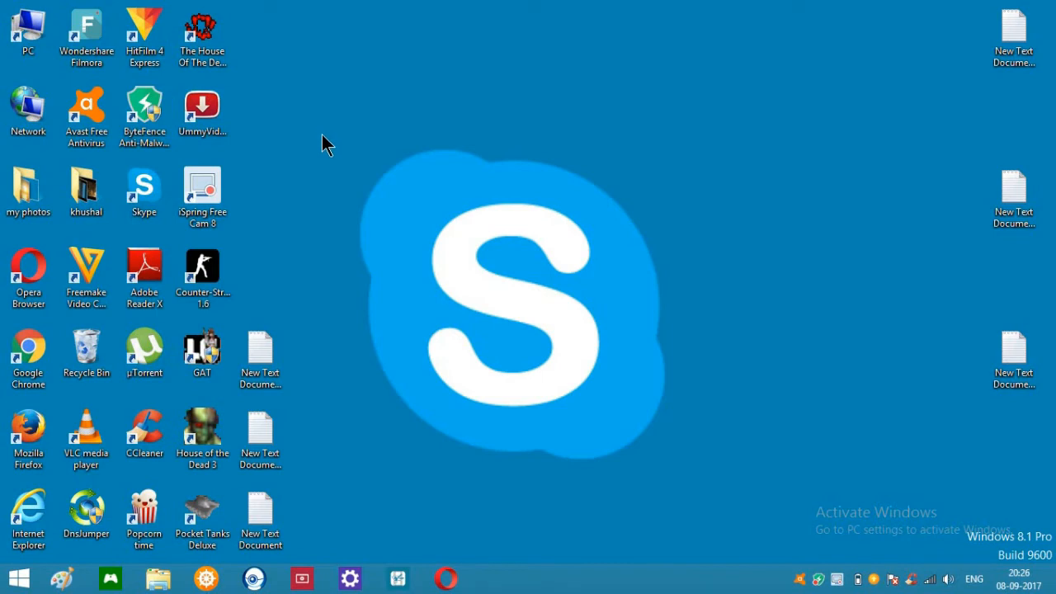